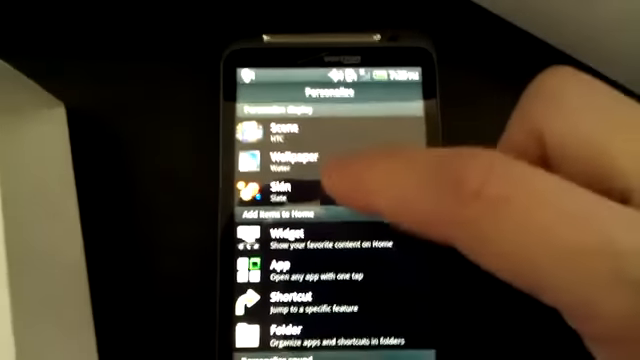
- Open the skin choices from the personalization screen
{"action": "left_click", "coordinate": [280, 192]}
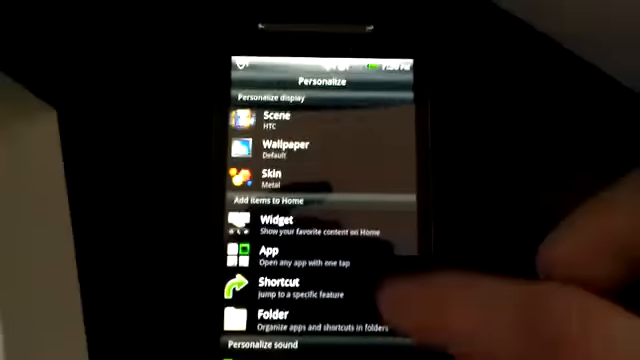
- Start changing the wallpaper and choose the source it comes from
{"action": "left_click", "coordinate": [272, 146]}
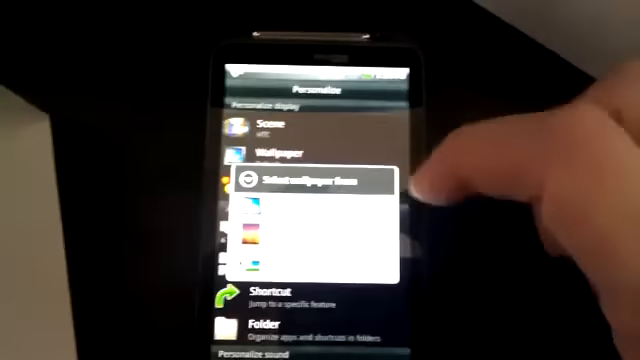
{"action": "left_click", "coordinate": [300, 184]}
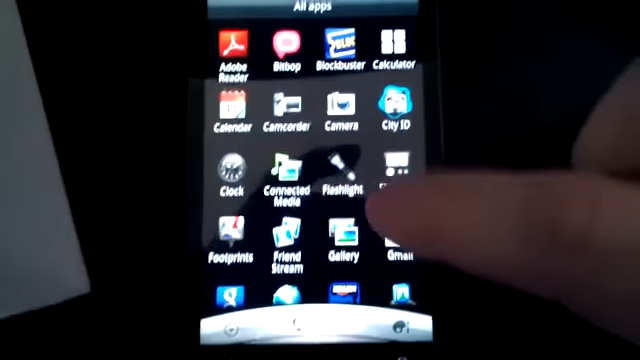
- Scroll the All apps list and open the People contacts app
{"action": "scroll", "scroll_direction": "down", "scroll_amount": 3}
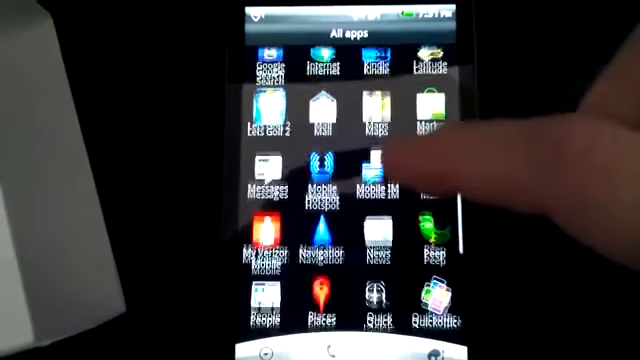
{"action": "scroll", "scroll_direction": "down", "scroll_amount": 3}
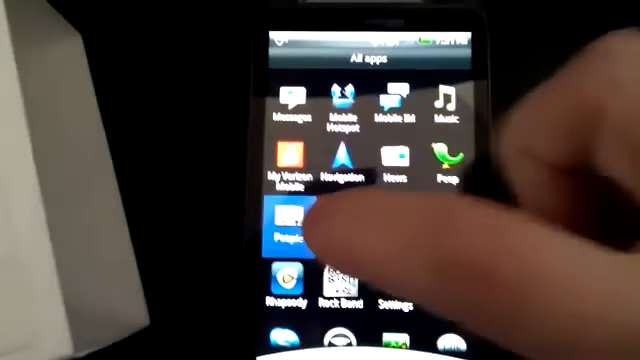
{"action": "left_click", "coordinate": [292, 216]}
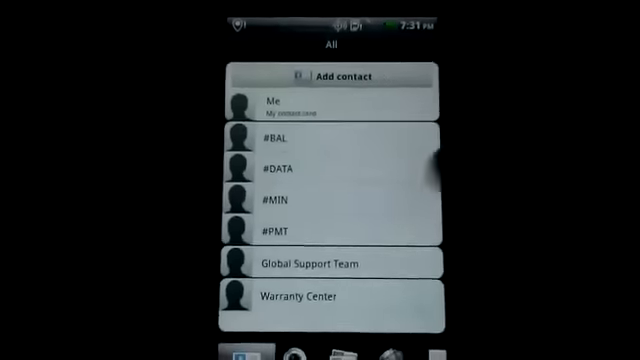